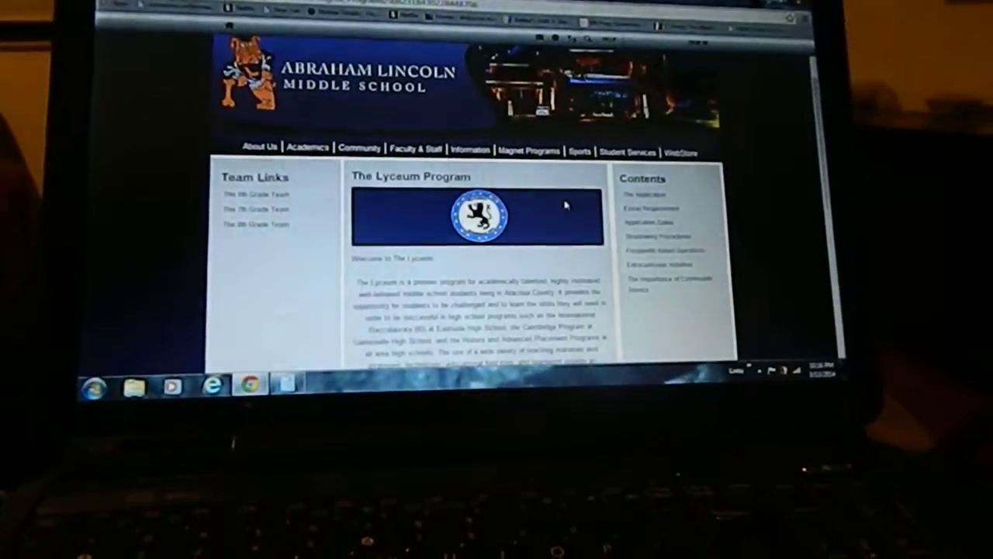
pyautogui.scroll(-3)
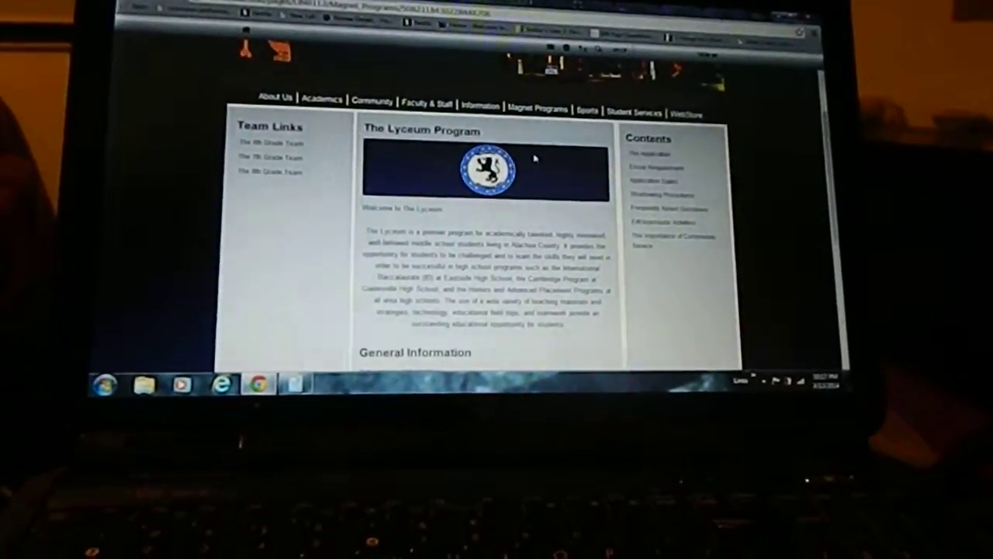
pyautogui.scroll(-3)
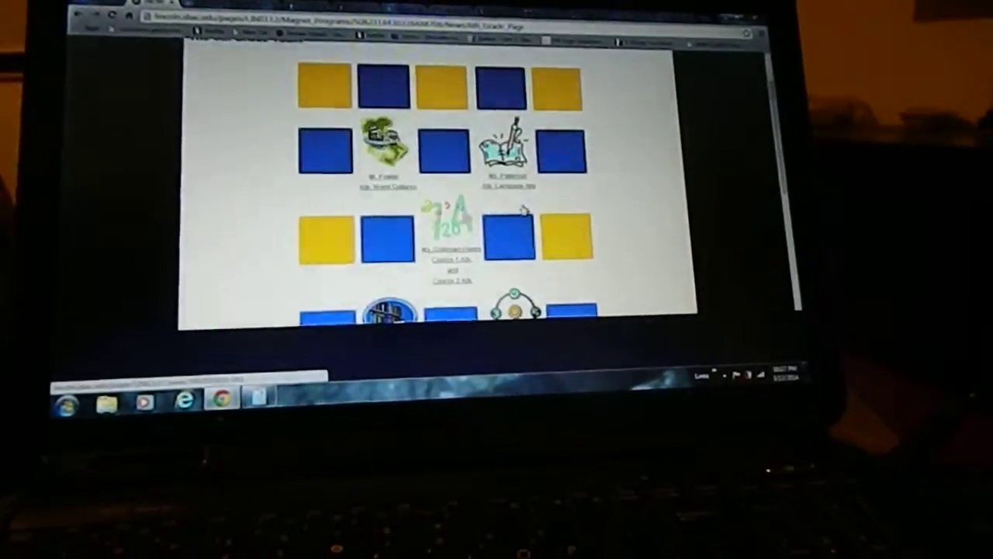
pyautogui.scroll(-3)
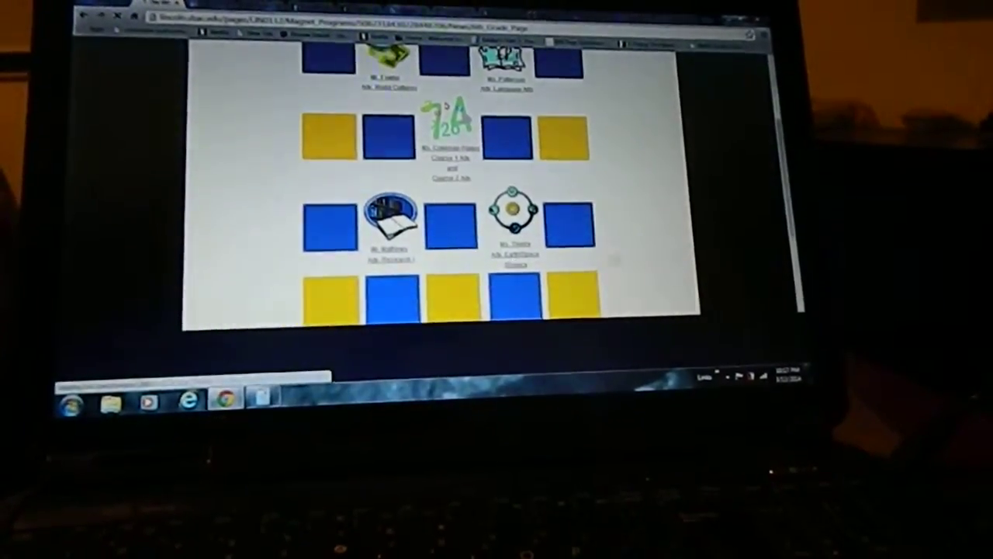